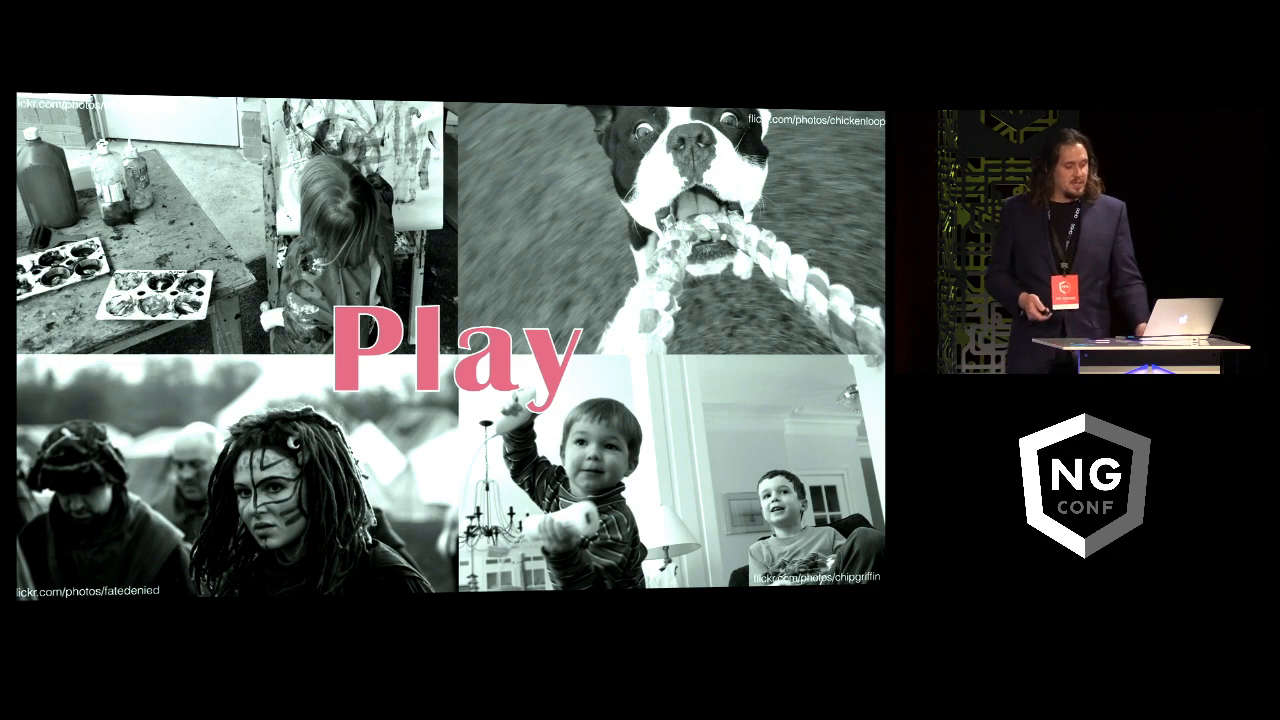
{"action": "key", "text": "right"}
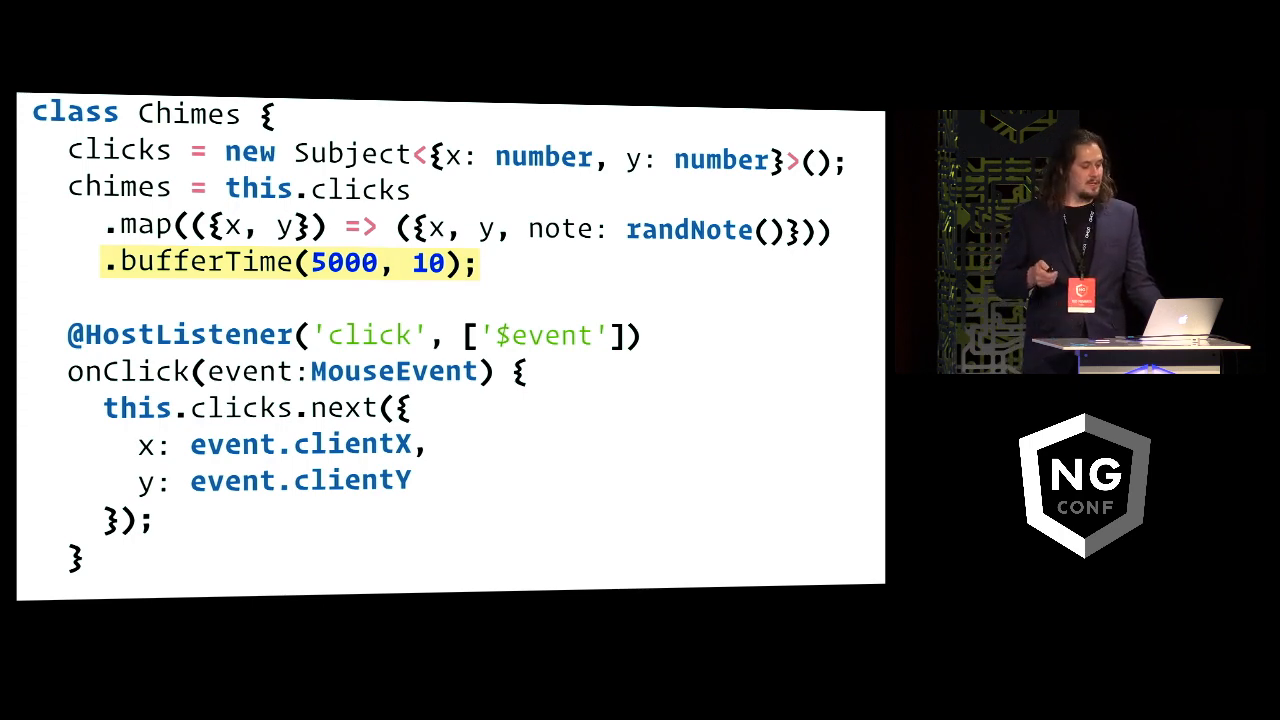
{"action": "key", "text": "Right"}
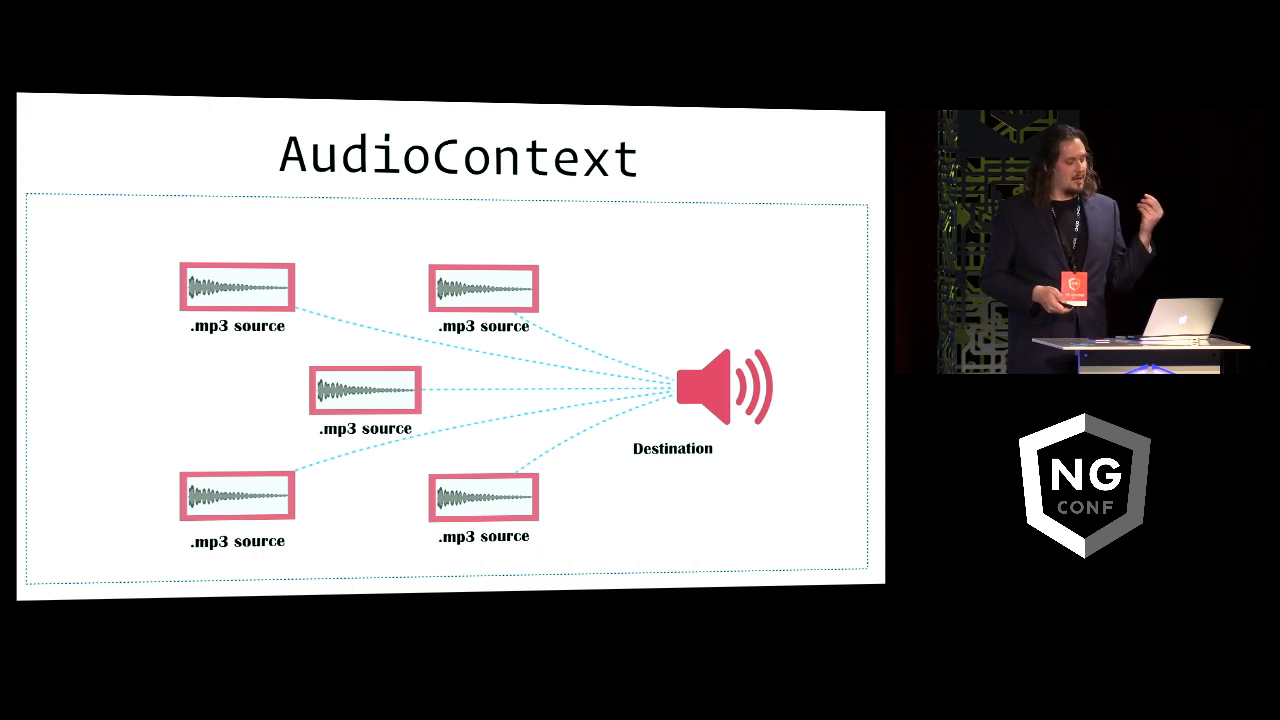
{"action": "key", "text": "Right"}
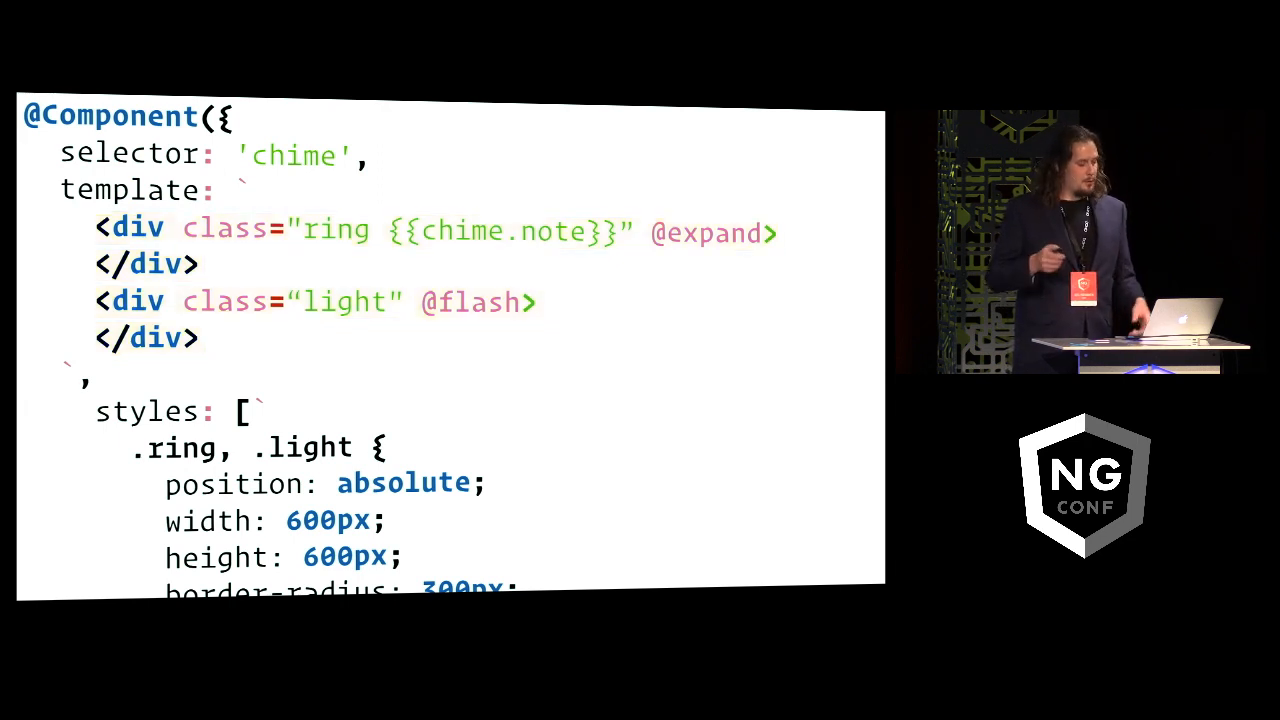
{"action": "scroll", "scroll_direction": "down", "scroll_amount": 3}
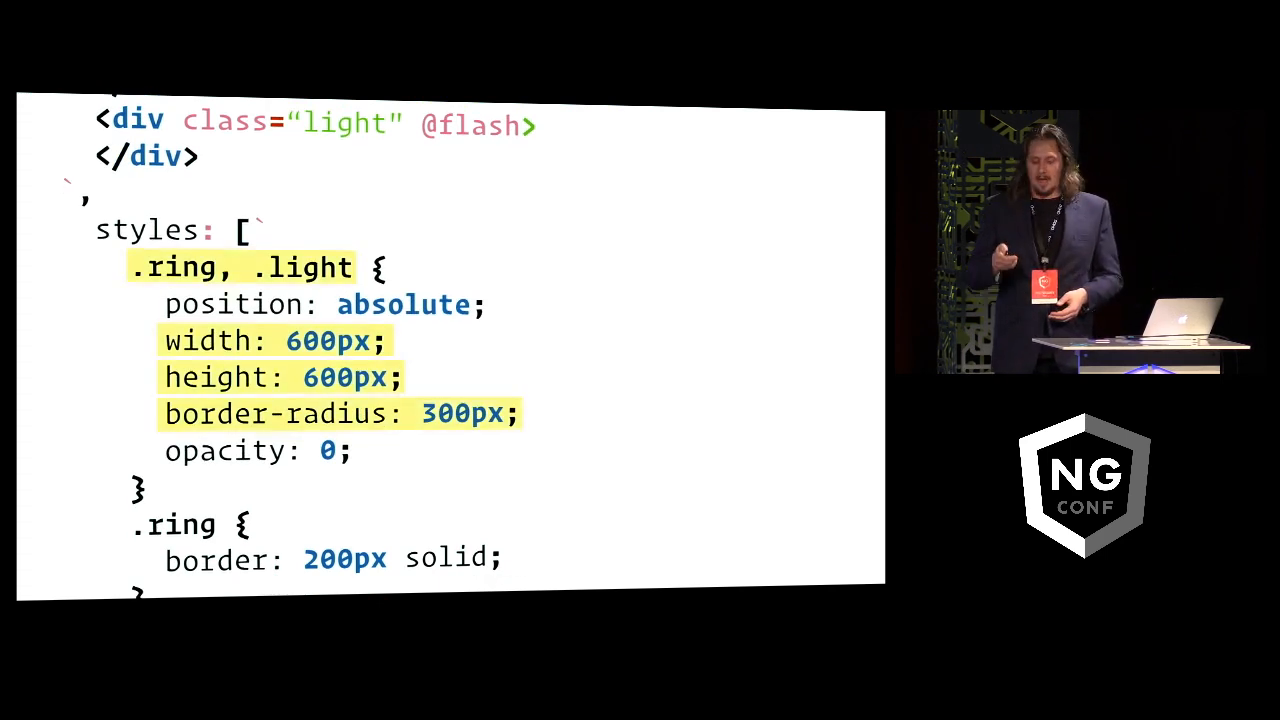
{"action": "scroll", "scroll_direction": "down", "scroll_amount": 3}
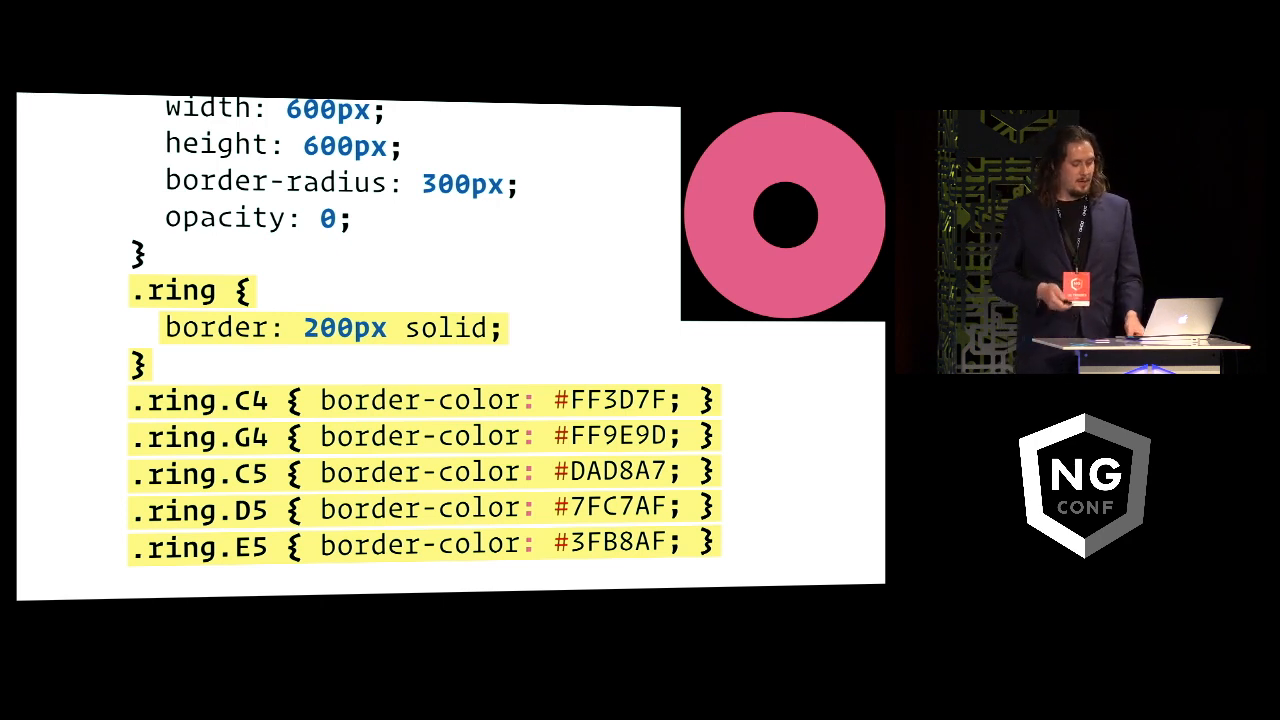
{"action": "scroll", "scroll_direction": "down", "scroll_amount": 3}
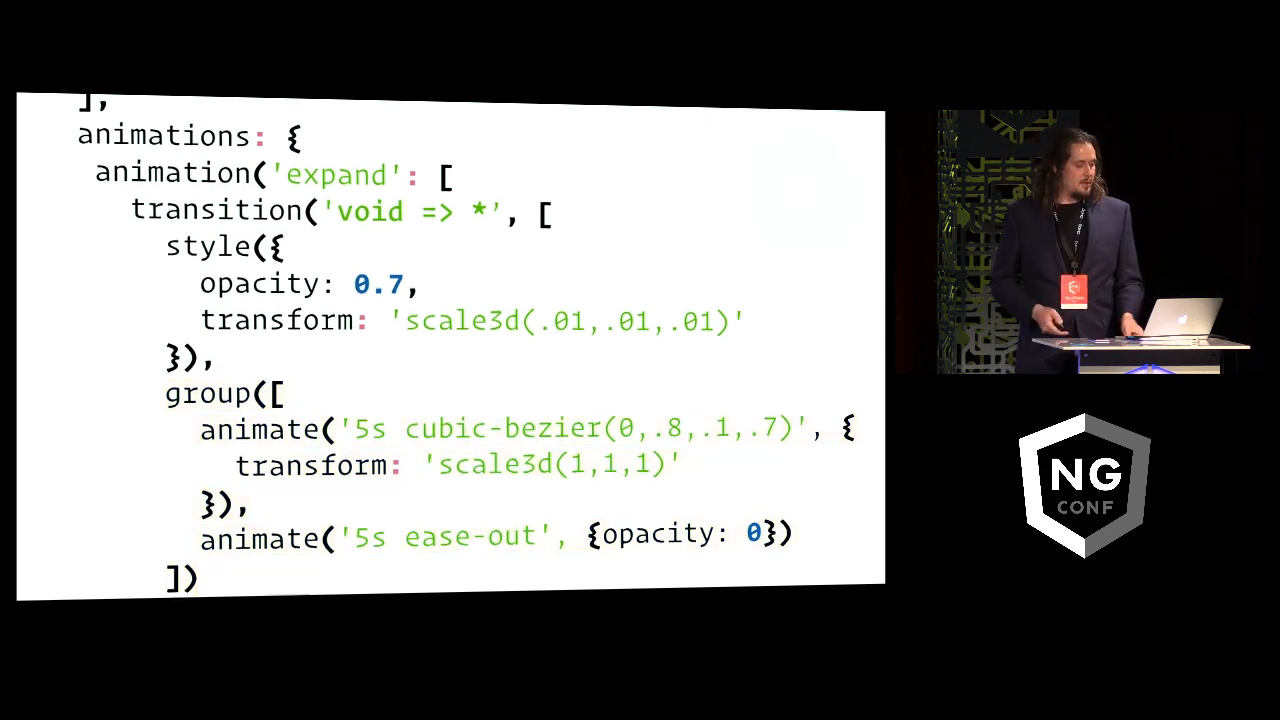
{"action": "key", "text": "Right"}
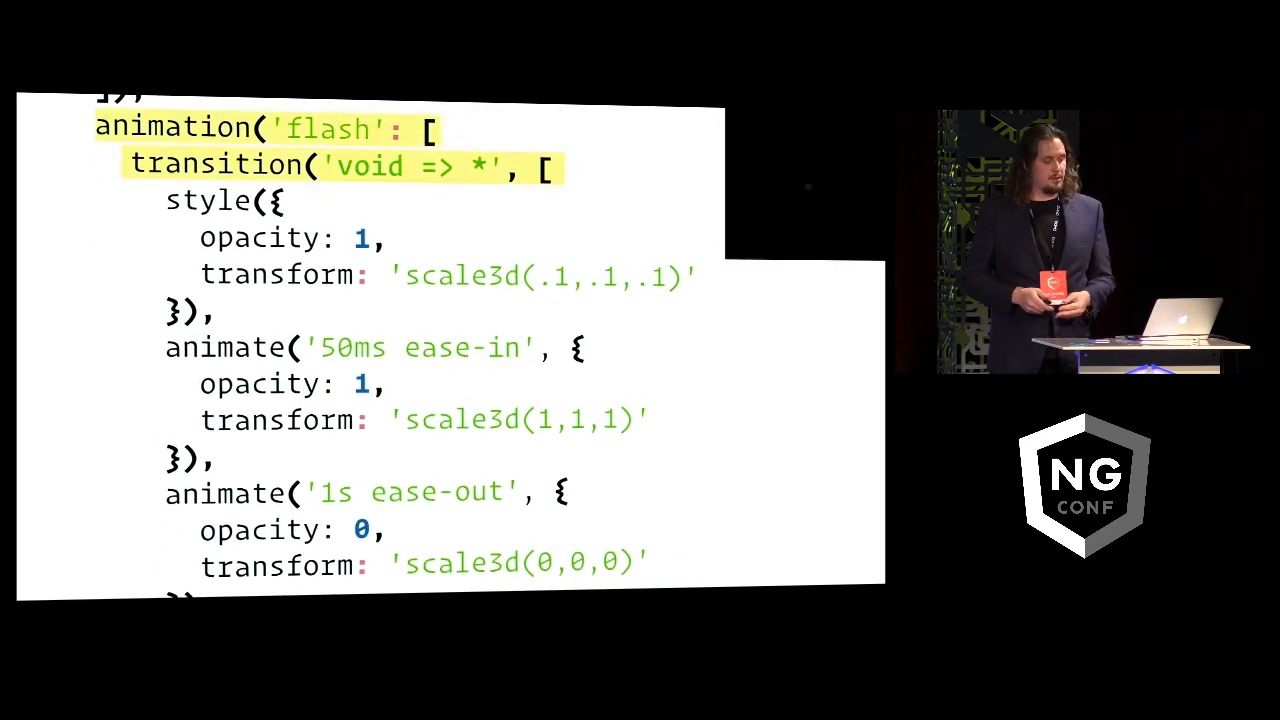